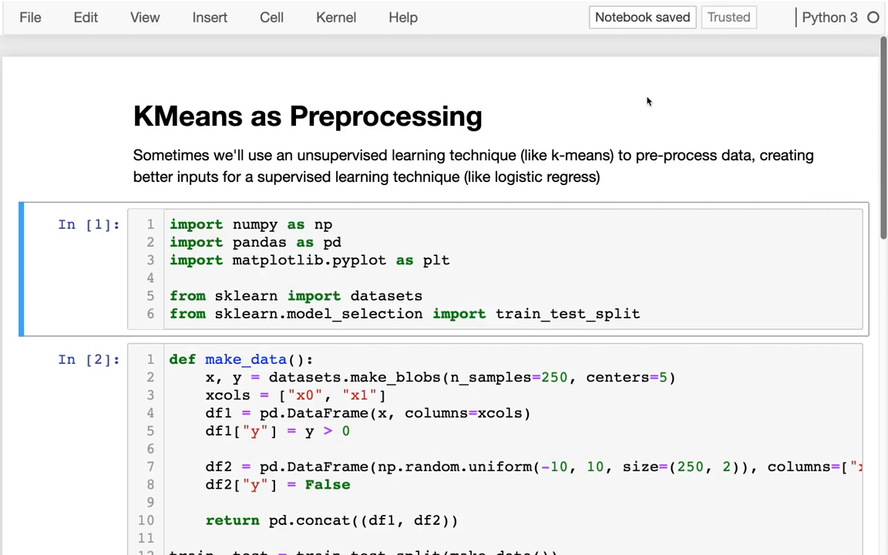
{"action": "mouse_move", "coordinate": [298, 113]}
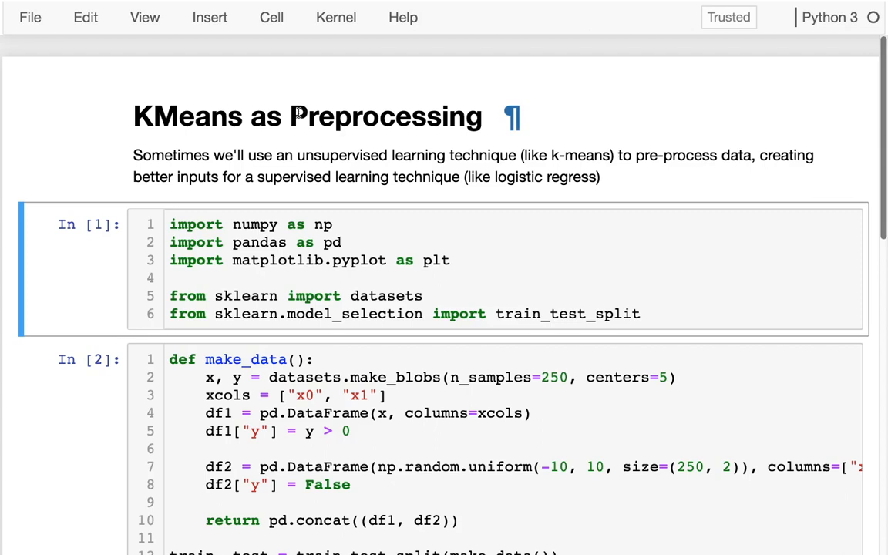
Open the introduction markdown cell to fix its last word 'regress' to 'regression'
{"action": "double_click", "coordinate": [338, 155]}
{"action": "type", "text": "io"}
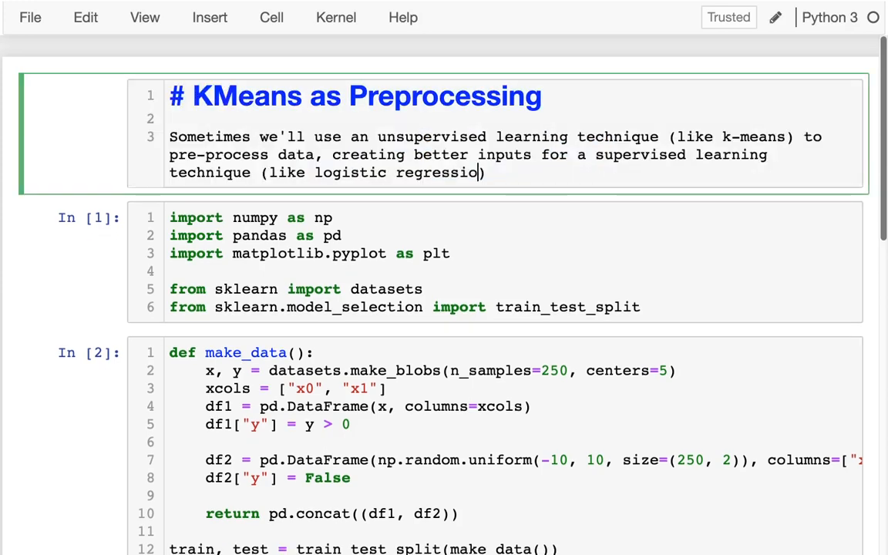
Scroll past the rendered introduction down to the Training Data and Test Data plots
{"action": "scroll", "scroll_direction": "down", "scroll_amount": 3}
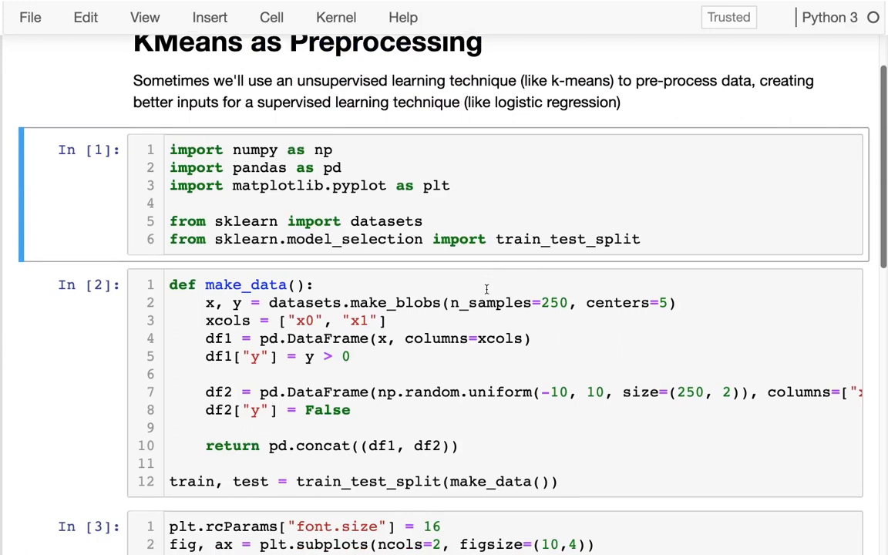
{"action": "scroll", "scroll_direction": "down", "scroll_amount": 3}
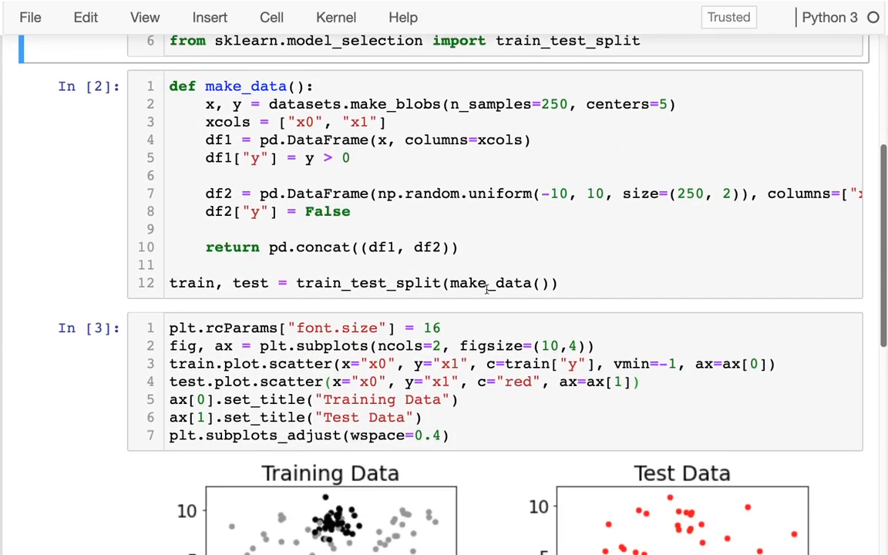
{"action": "scroll", "scroll_direction": "down", "scroll_amount": 3}
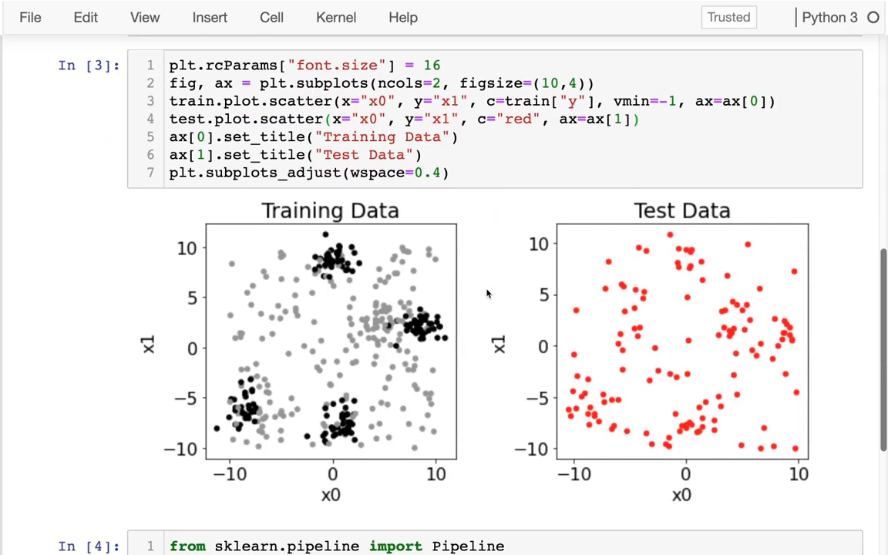
{"action": "mouse_move", "coordinate": [316, 269]}
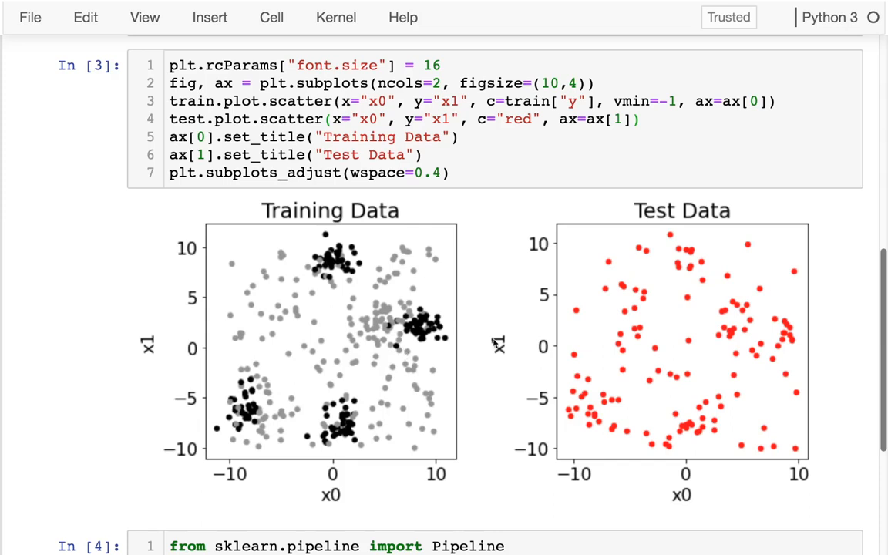
{"action": "mouse_move", "coordinate": [544, 370]}
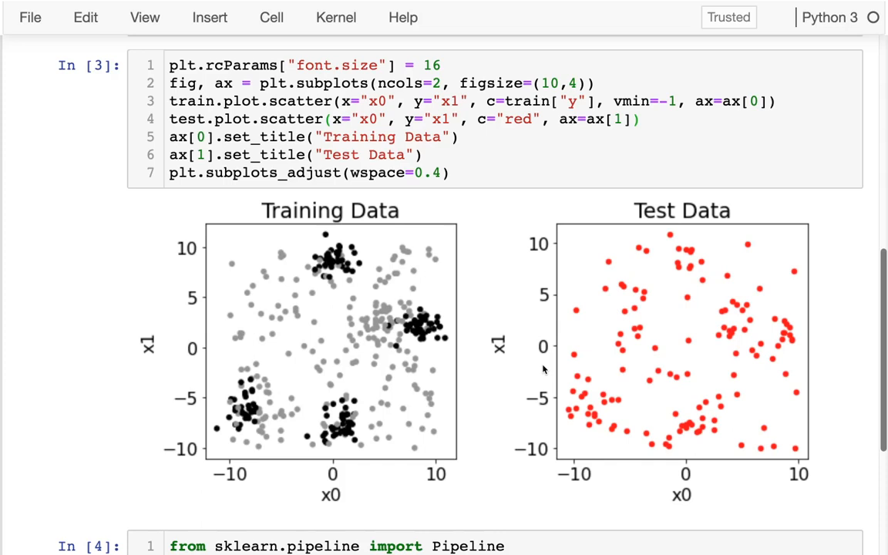
{"action": "mouse_move", "coordinate": [703, 239]}
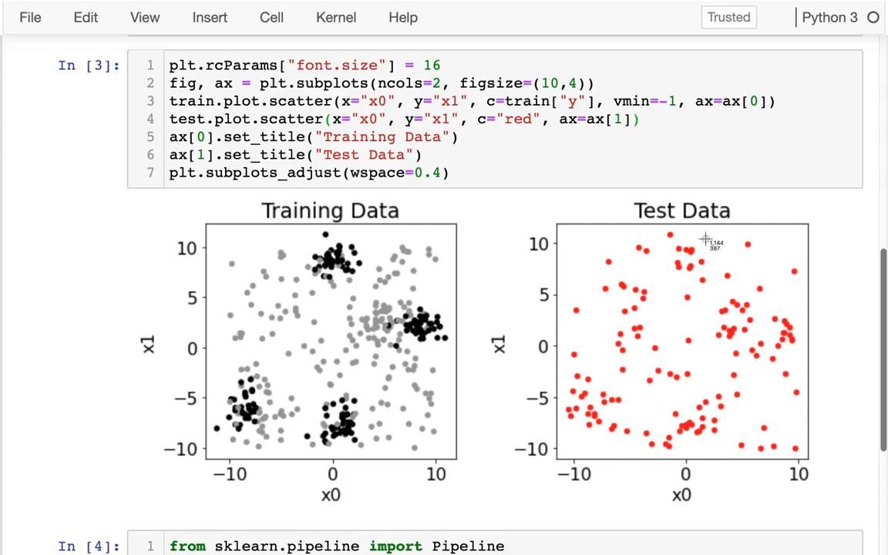
{"action": "mouse_move", "coordinate": [668, 284]}
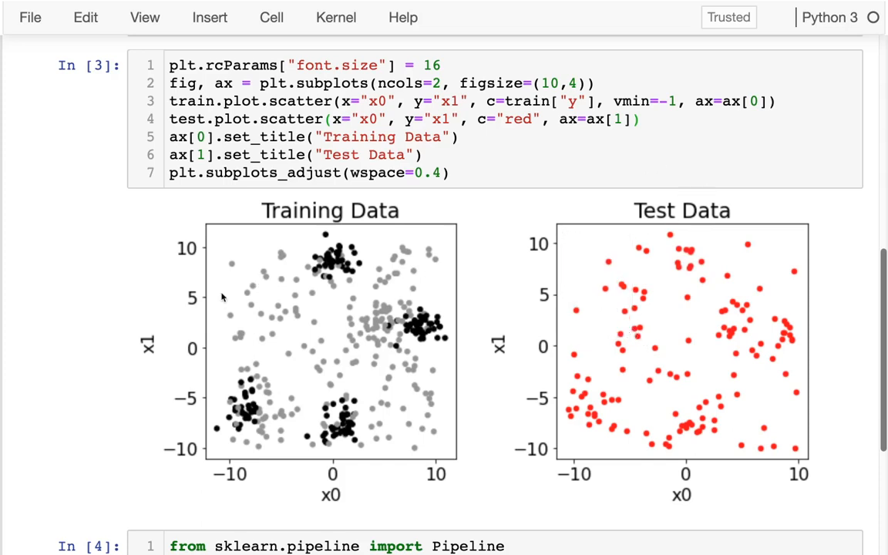
{"action": "mouse_move", "coordinate": [301, 319]}
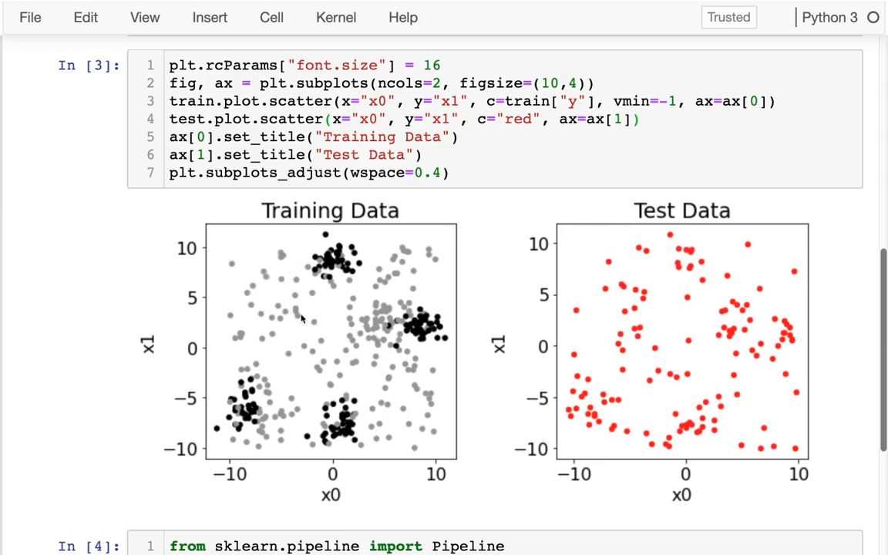
{"action": "mouse_move", "coordinate": [497, 399]}
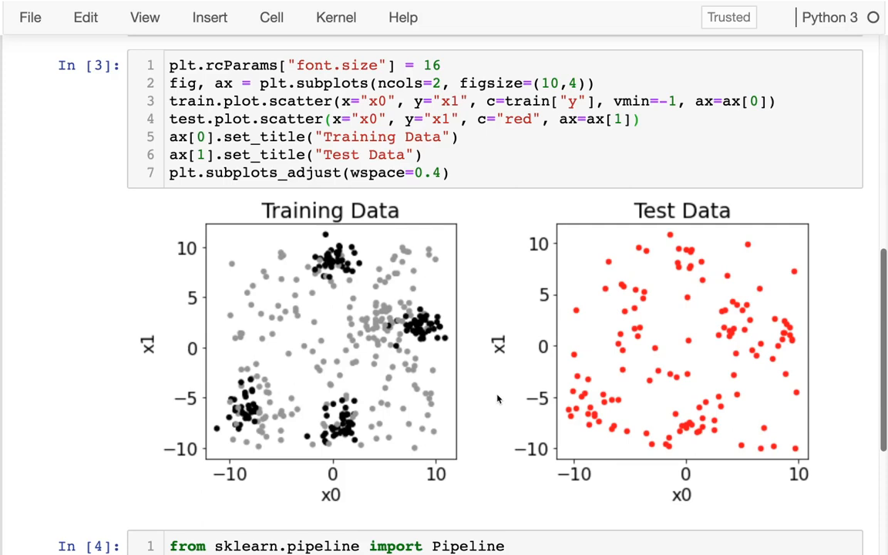
Type p = Pipeline with std StandardScaler, '# TODO: KMeans', and lr LogisticRegression, then save
{"action": "scroll", "scroll_direction": "down", "scroll_amount": 3}
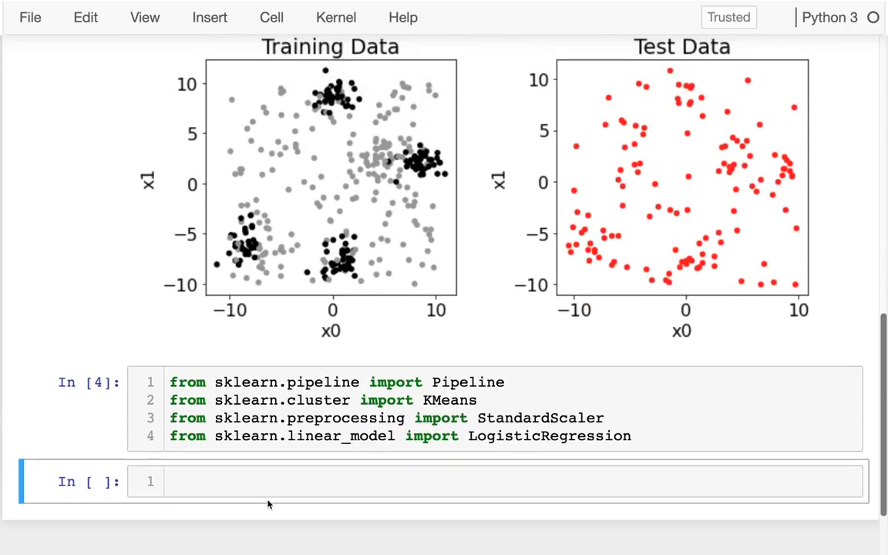
{"action": "type", "text": "p ="}
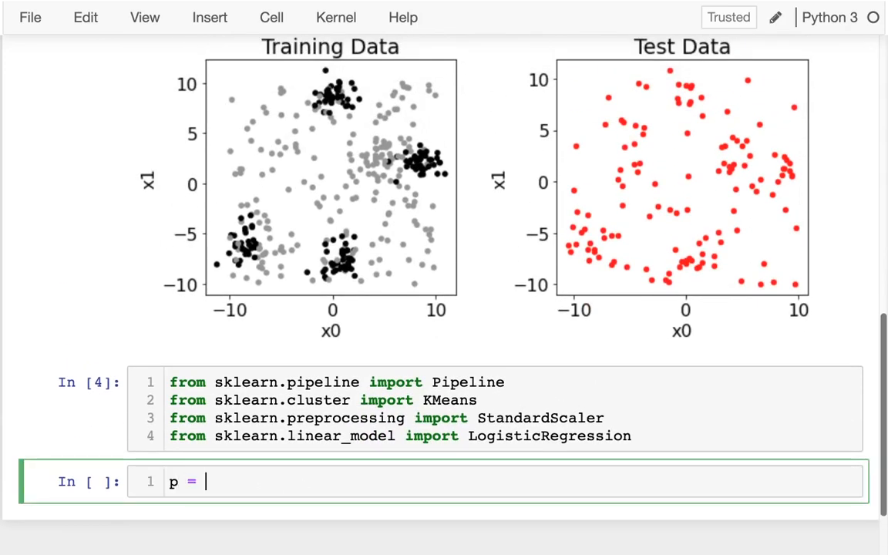
{"action": "type", "text": "Pipeline"}
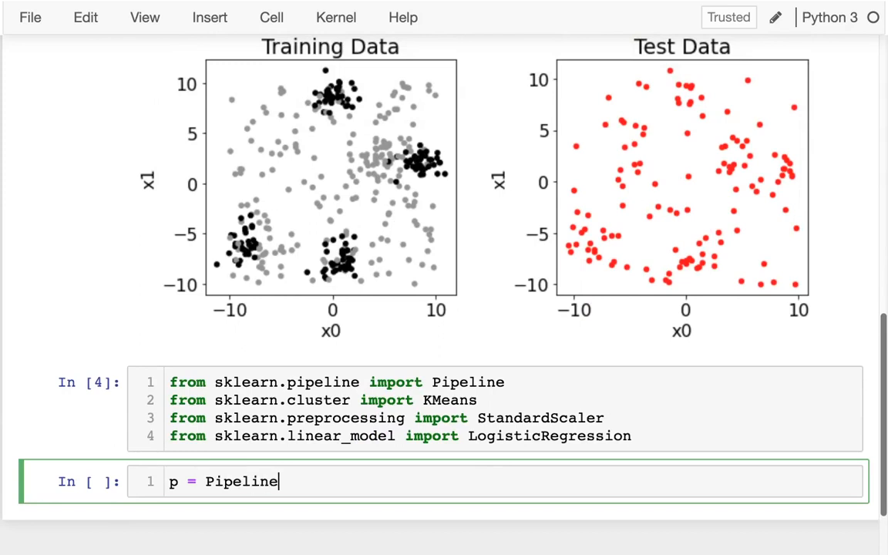
{"action": "type", "text": "("}
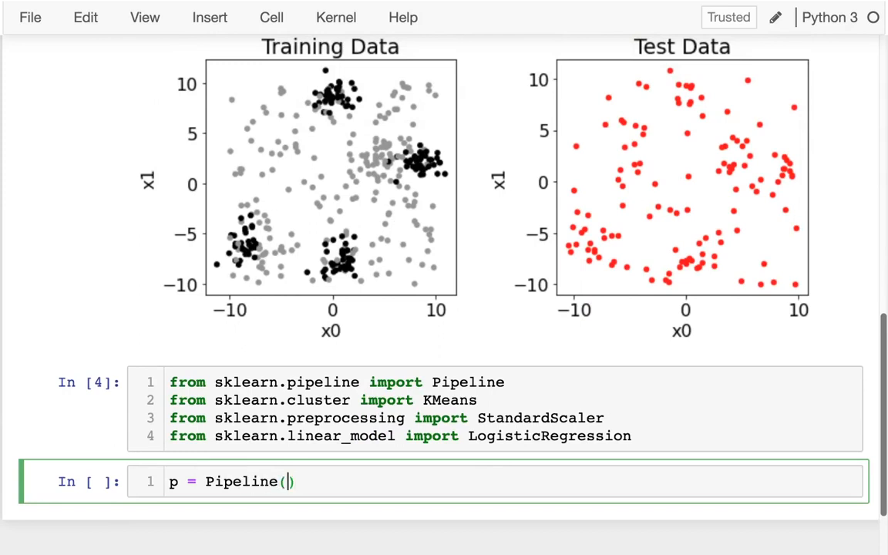
{"action": "type", "text": "["}
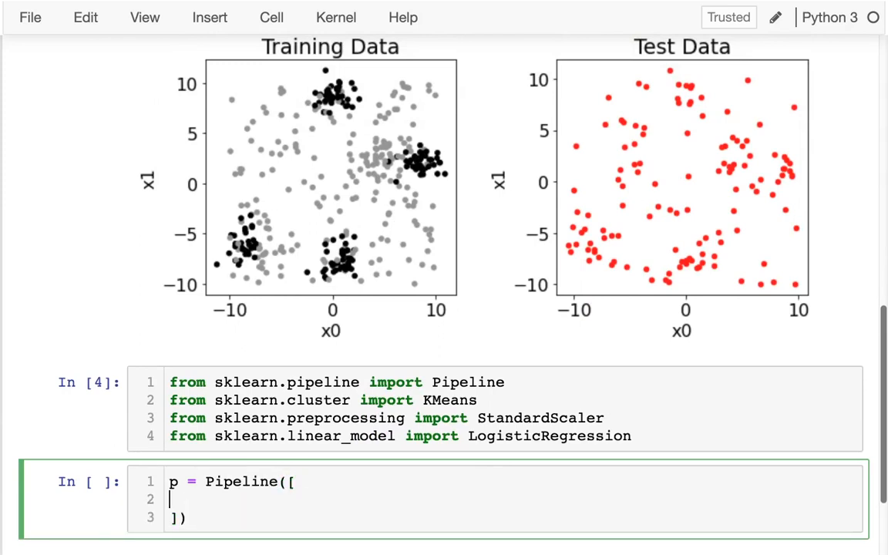
{"action": "type", "text": "()"}
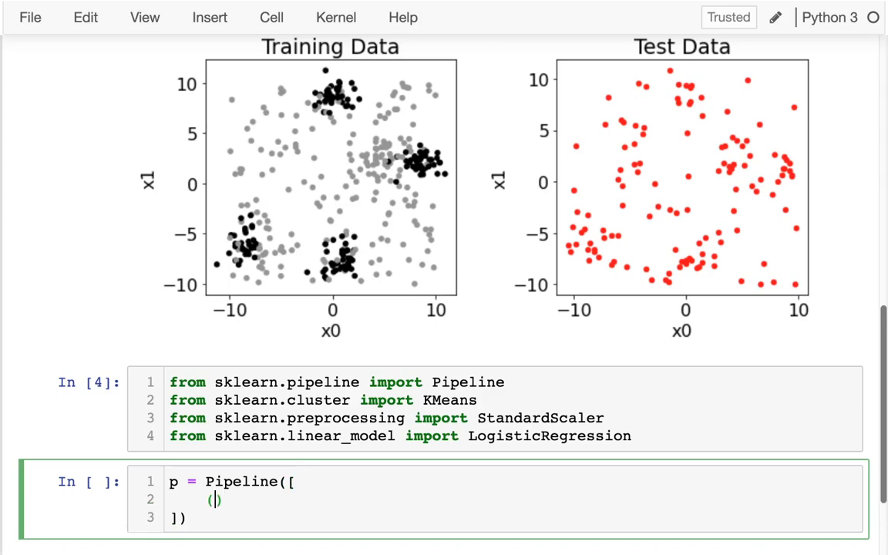
{"action": "type", "text": "\"lr\", L"}
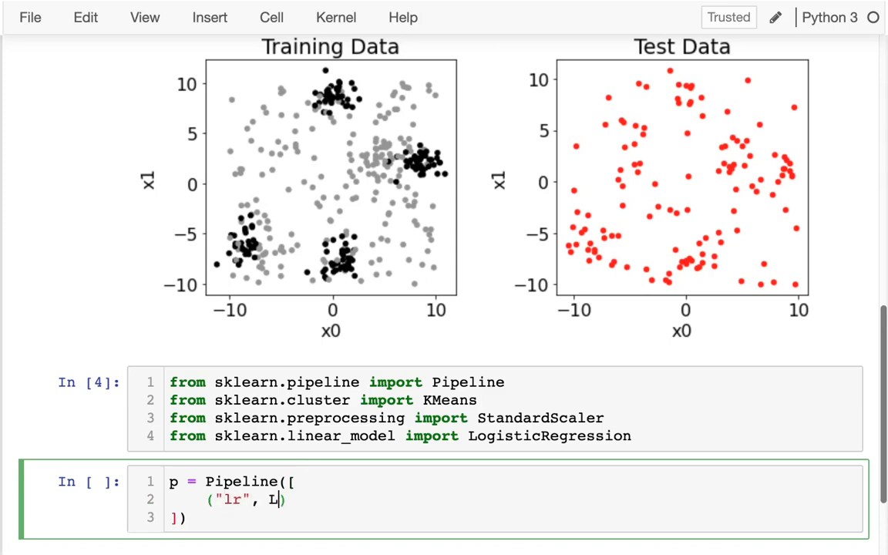
{"action": "type", "text": "ogisticRegrer"}
{"action": "type", "text": "(\"std"}
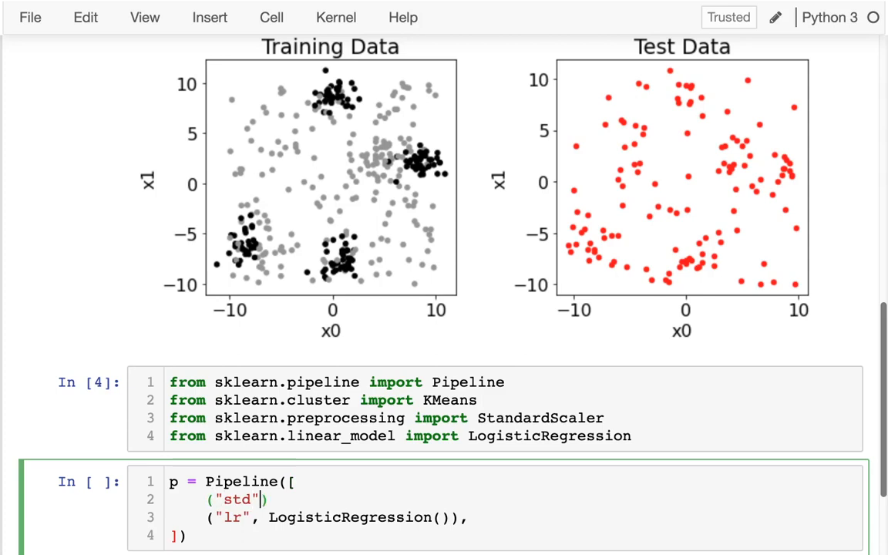
{"action": "type", "text": ", StandardScaler("}
{"action": "type", "text": "# TODO:"}
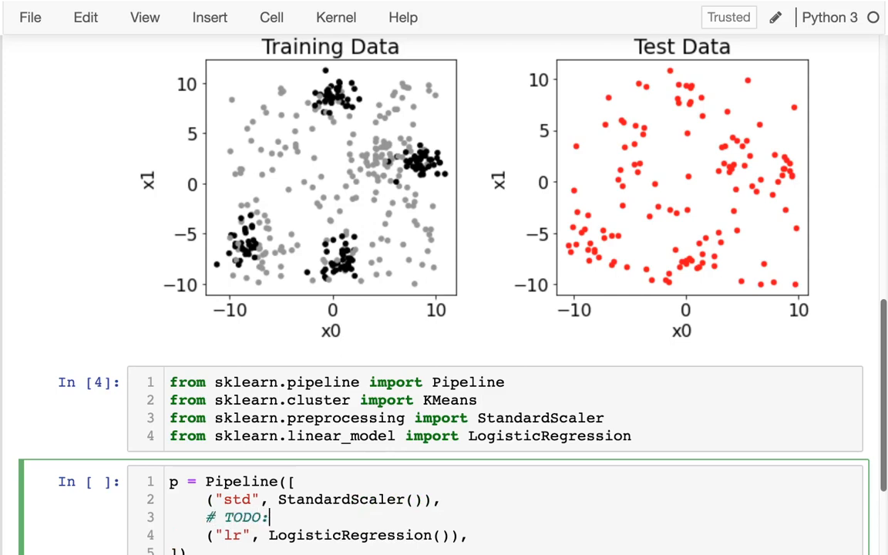
{"action": "type", "text": "KM"}
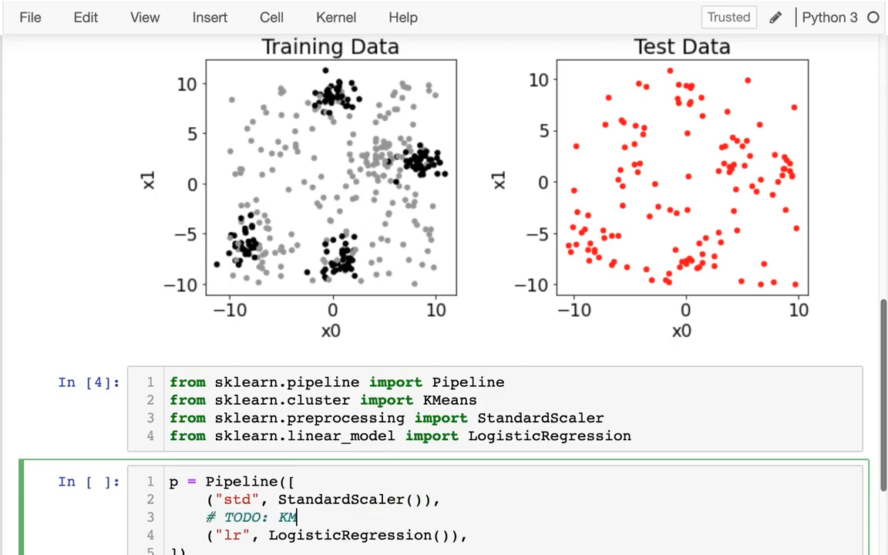
{"action": "type", "text": "eans"}
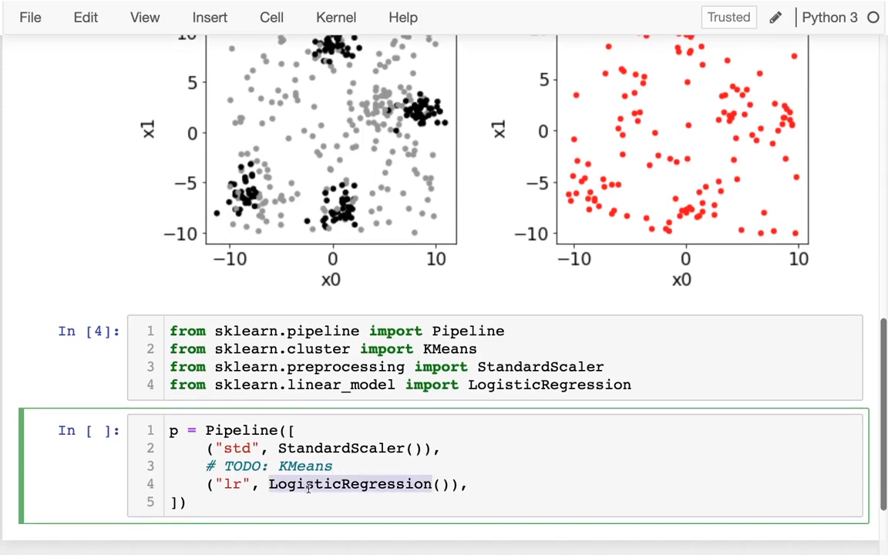
{"action": "key", "text": "ctrl+s"}
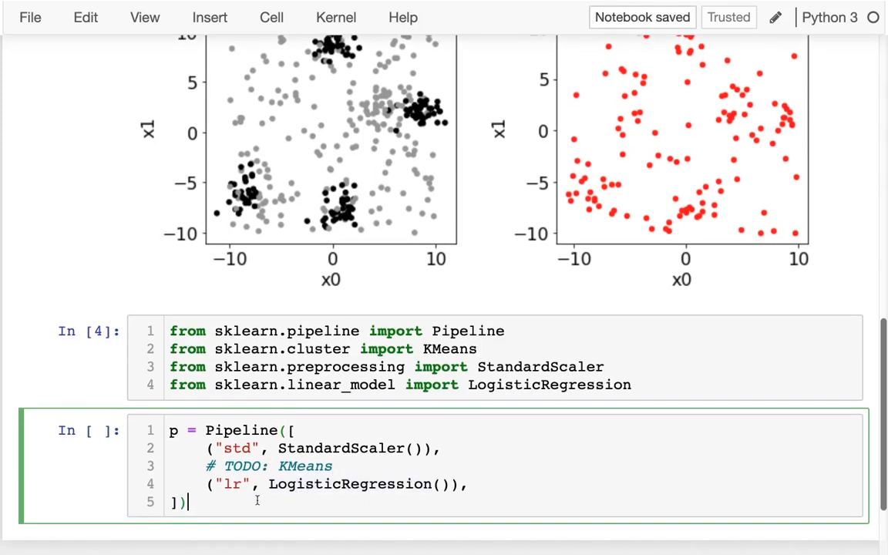
Start the p.fit() call and scroll up to check the data's column names
{"action": "type", "text": "p"}
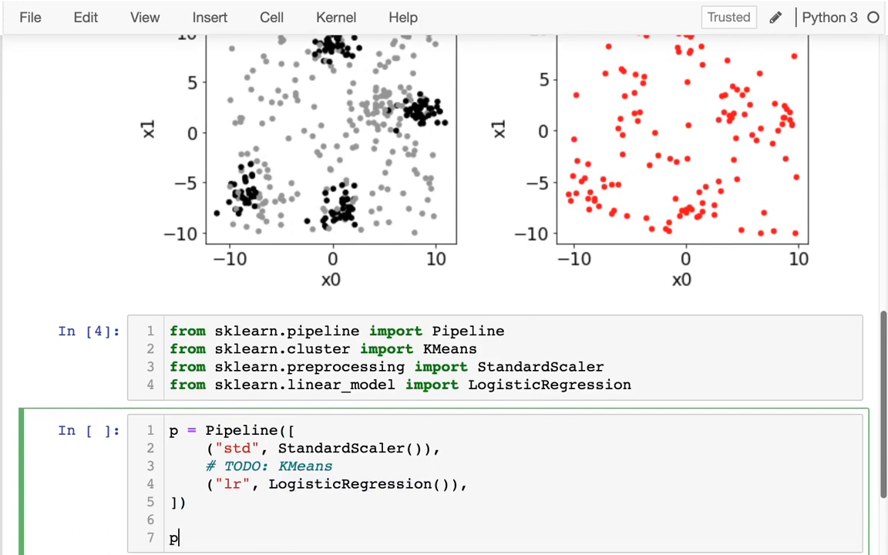
{"action": "type", "text": ".fit()"}
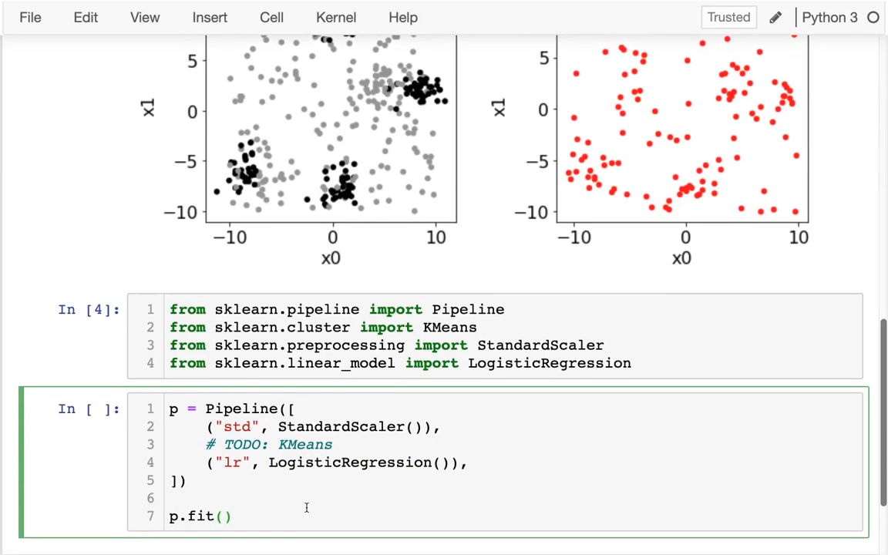
{"action": "scroll", "scroll_direction": "up", "scroll_amount": 3}
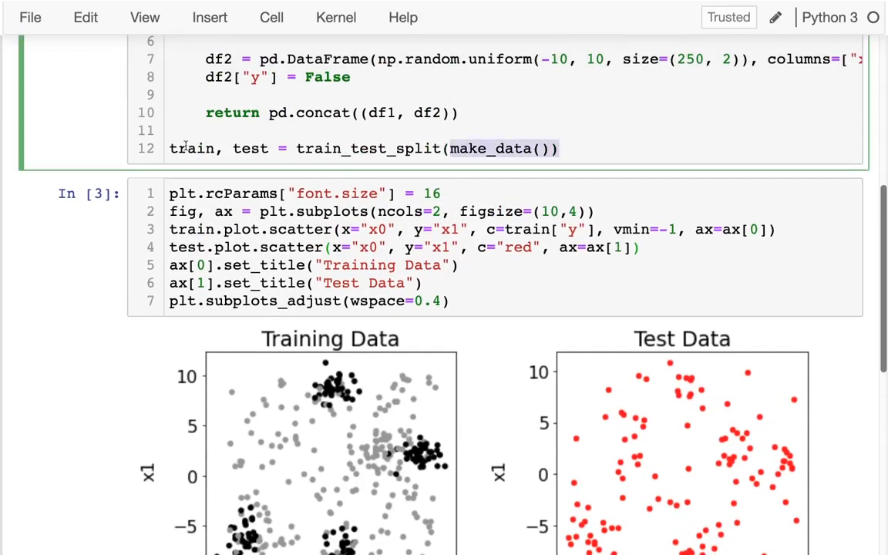
{"action": "scroll", "scroll_direction": "down", "scroll_amount": 3}
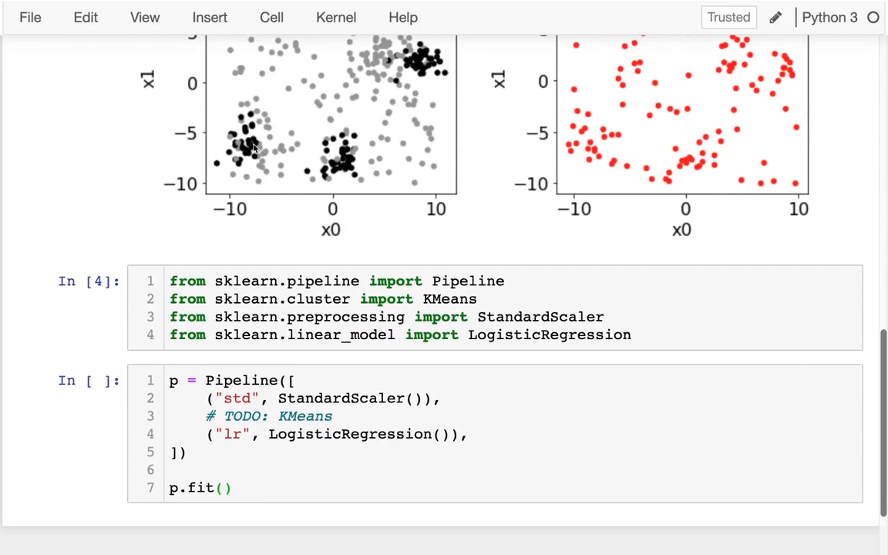
{"action": "scroll", "scroll_direction": "up", "scroll_amount": 3}
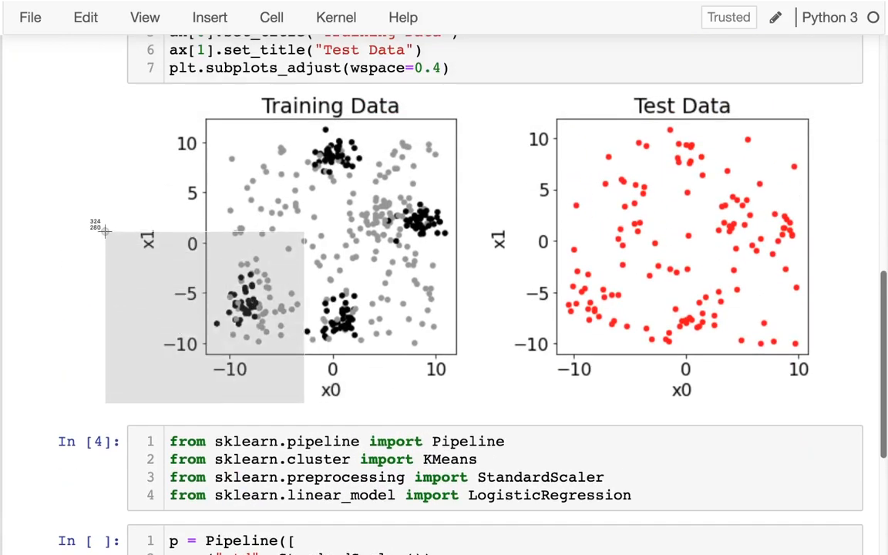
{"action": "scroll", "scroll_direction": "down", "scroll_amount": 3}
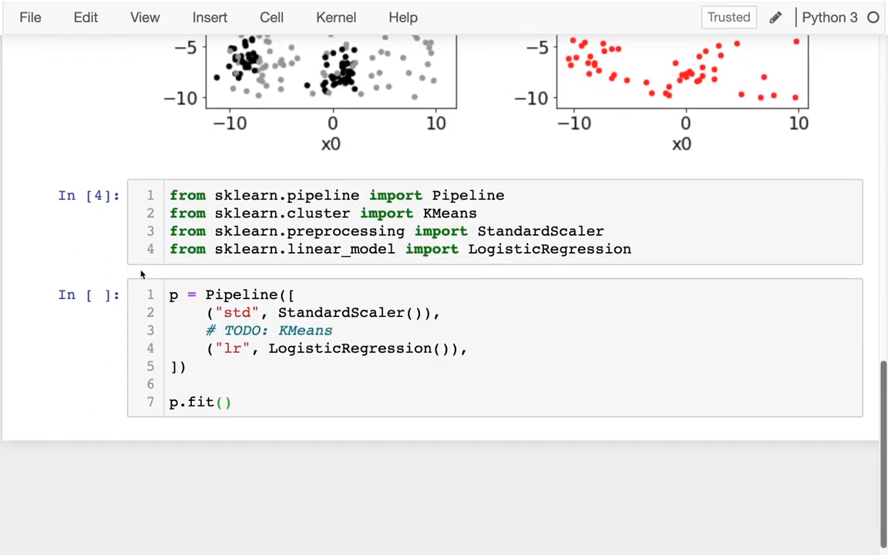
Define xcols = ["x0", "x1"] and ycol = "y", fitting on train[xcols], train[ycol]
{"action": "type", "text": "x"}
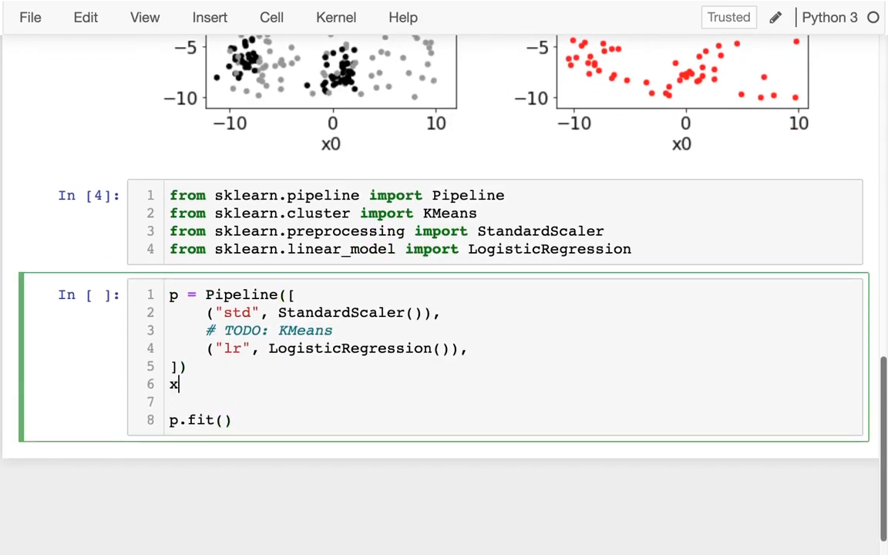
{"action": "type", "text": "cols = [\"x0\""}
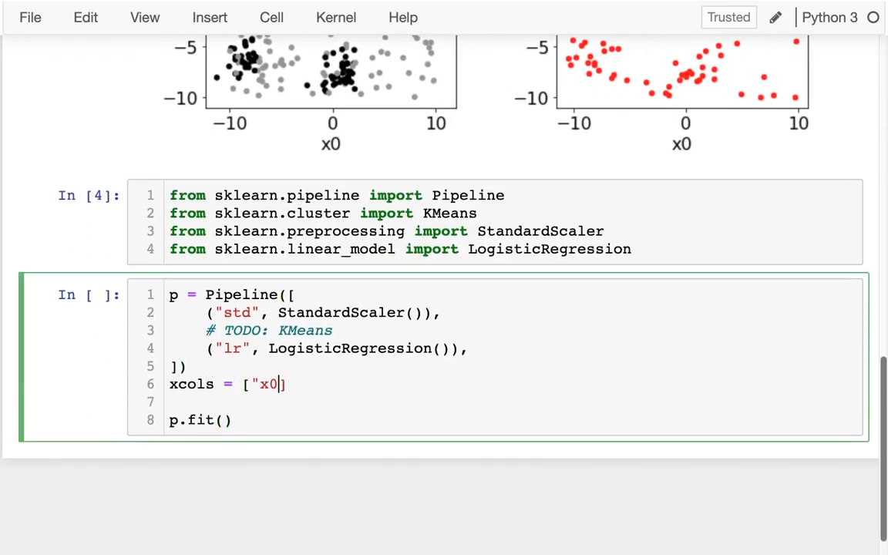
{"action": "type", "text": ", \"x1"}
{"action": "left_click", "coordinate": [513, 401]}
{"action": "type", "text": "yco"}
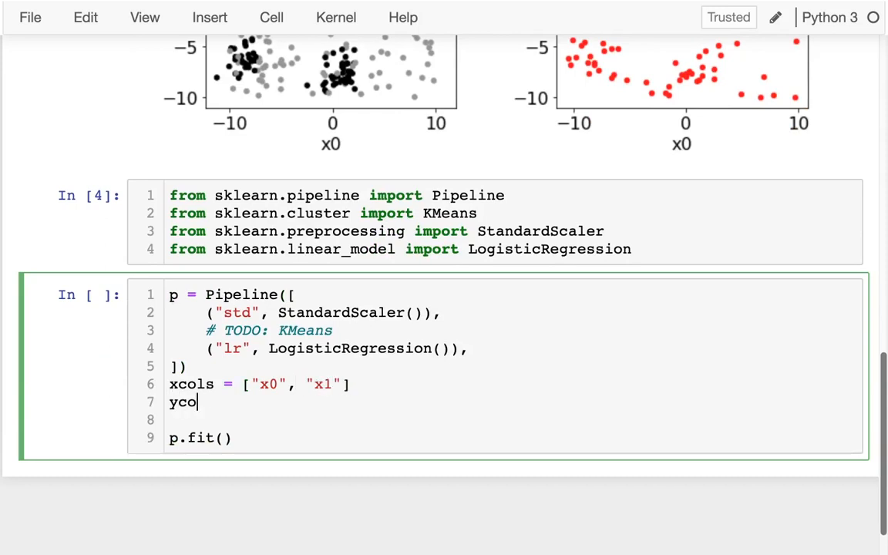
{"action": "type", "text": "l = \"y\""}
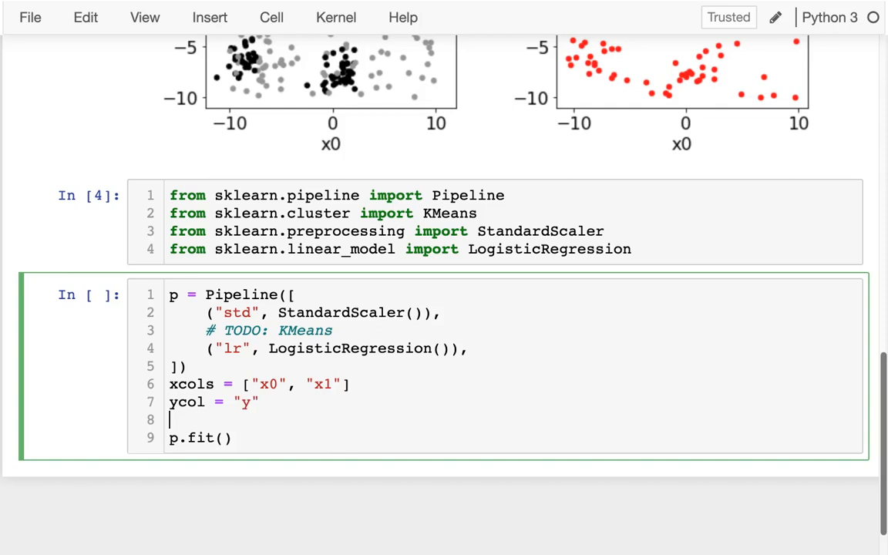
{"action": "type", "text": "trai"}
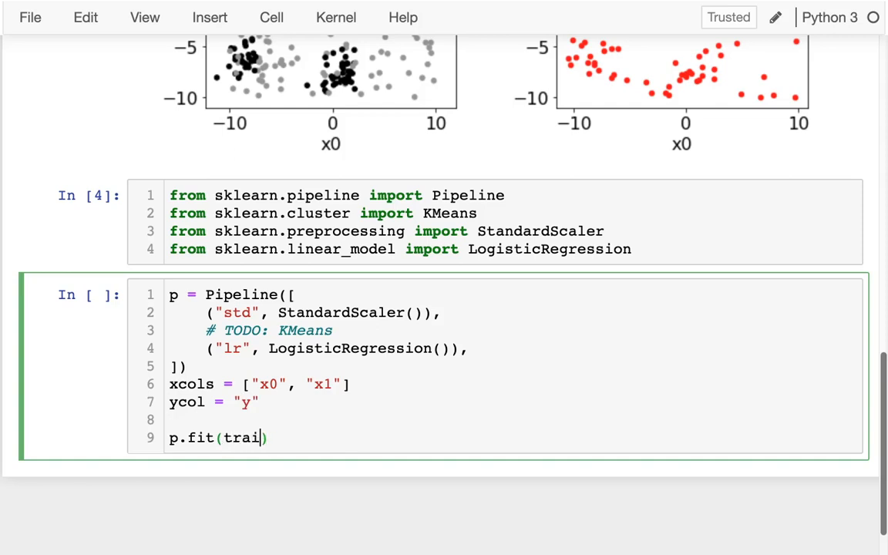
{"action": "type", "text": "n[]"}
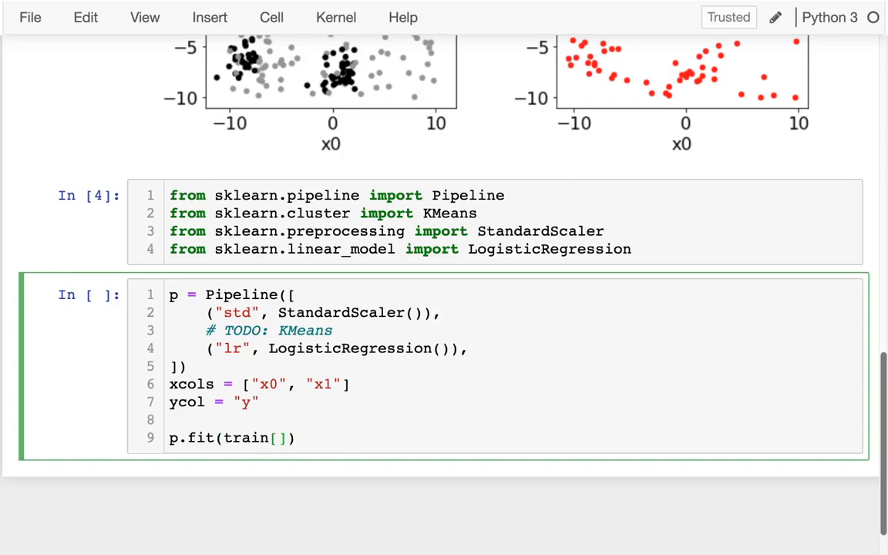
{"action": "type", "text": "cols],"}
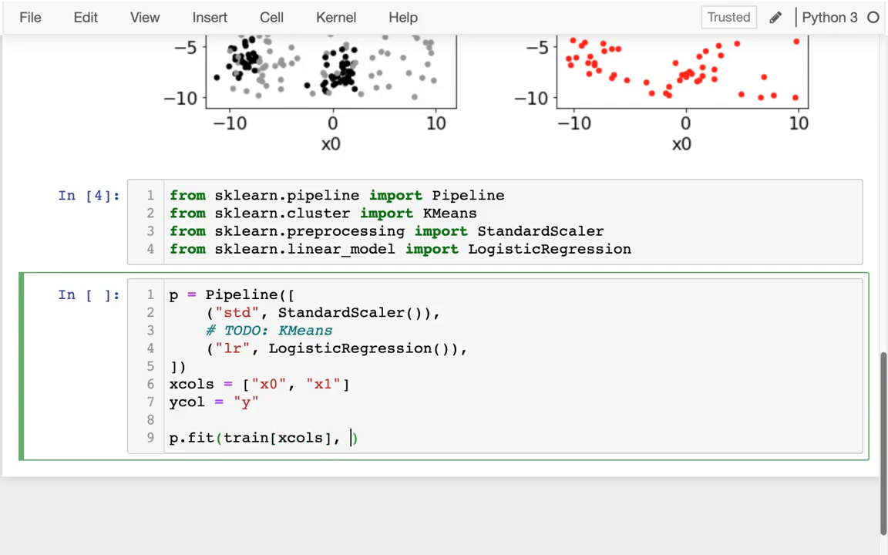
{"action": "type", "text": "train[]"}
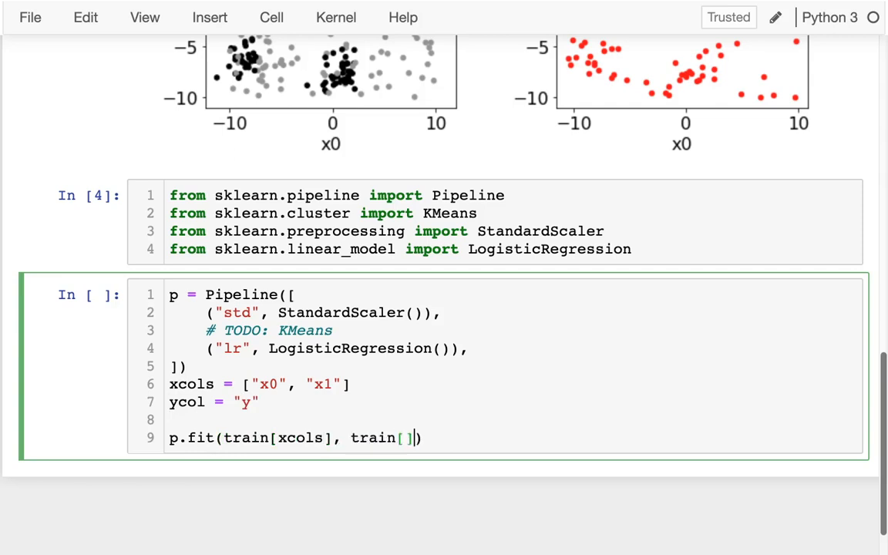
{"action": "type", "text": "ycol"}
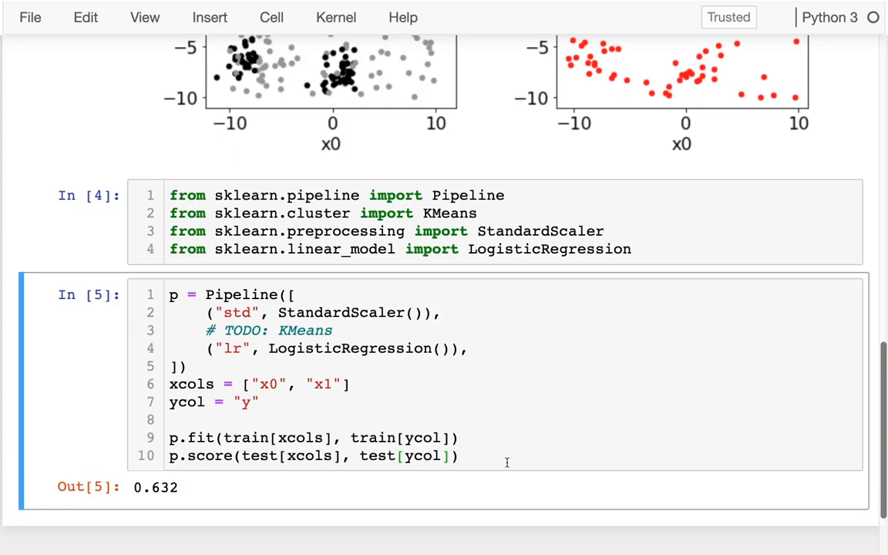
{"action": "double_click", "coordinate": [154, 487]}
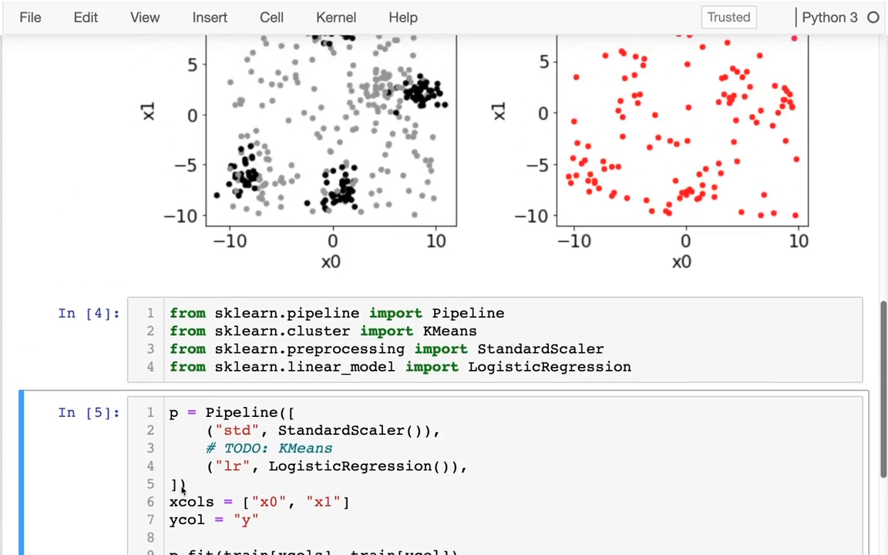
{"action": "scroll", "scroll_direction": "up", "scroll_amount": 3}
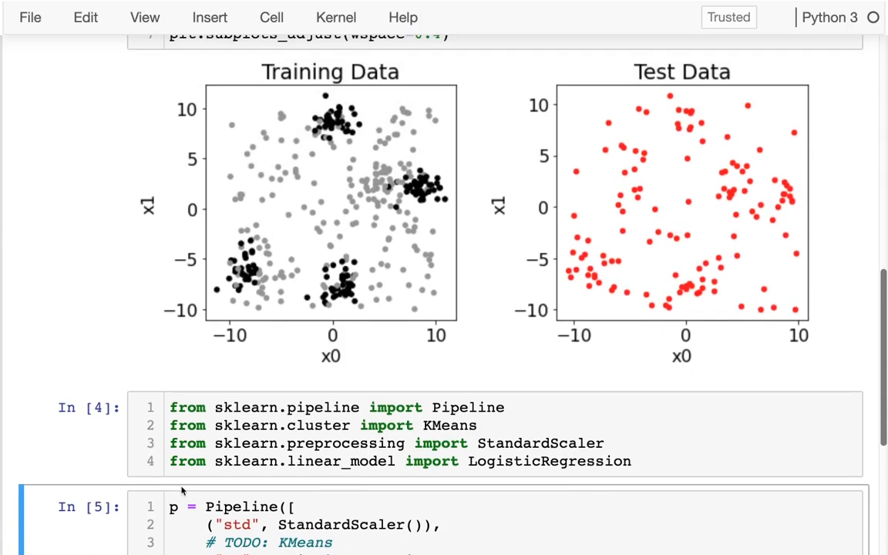
{"action": "scroll", "scroll_direction": "down", "scroll_amount": 3}
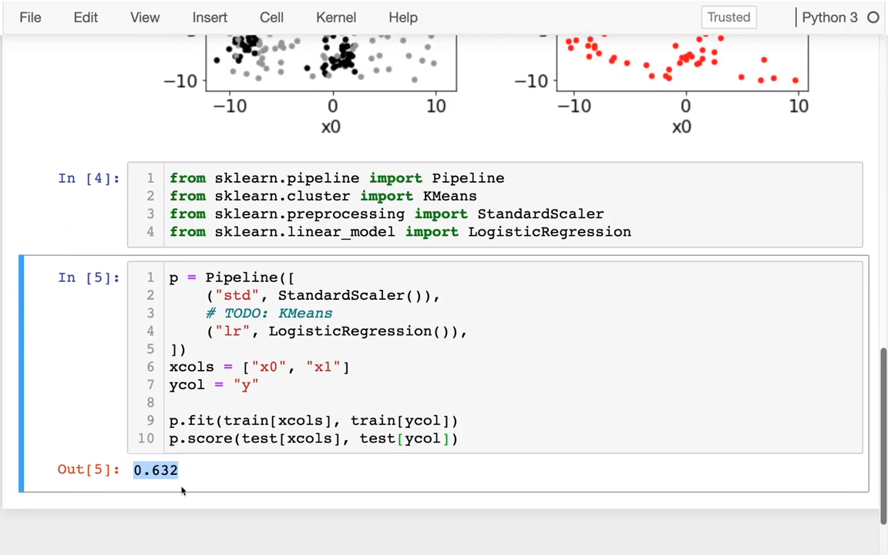
{"action": "scroll", "scroll_direction": "up", "scroll_amount": 3}
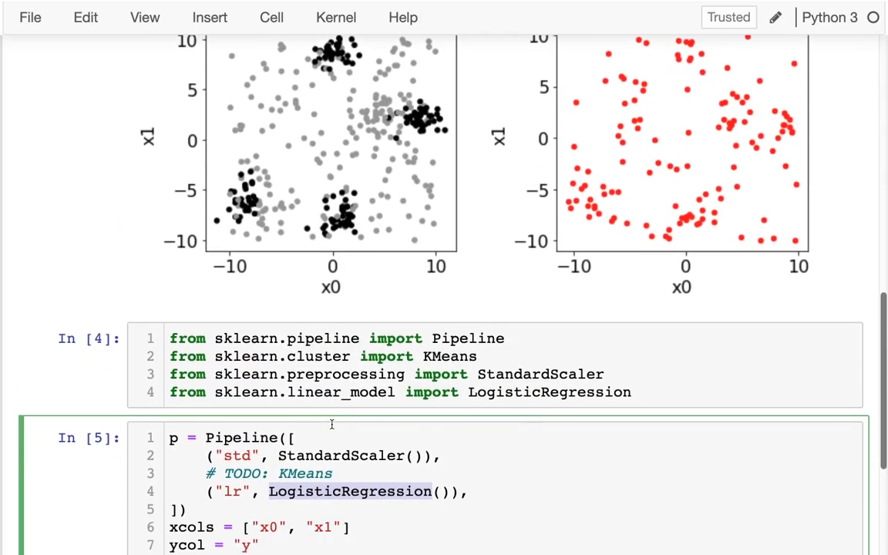
{"action": "scroll", "scroll_direction": "down", "scroll_amount": 3}
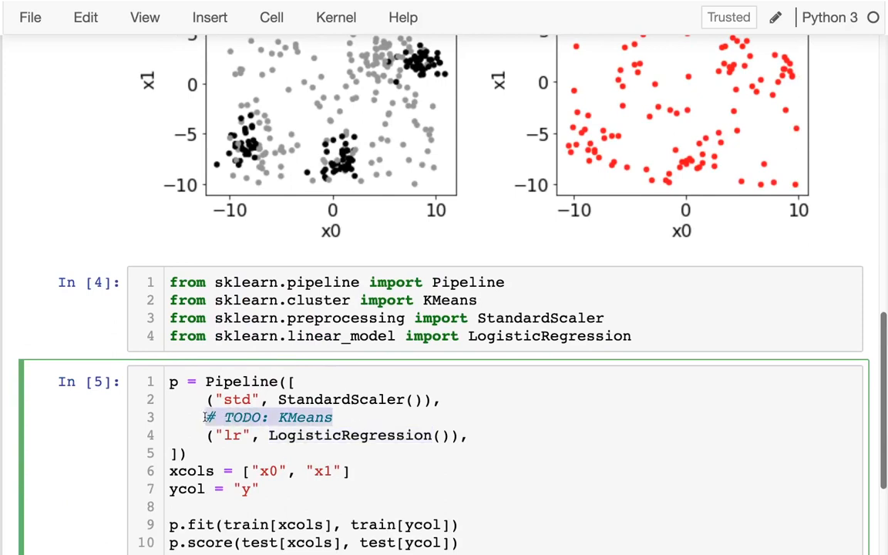
Replace the TODO with a ("km", KMeans(n_clusters=3)) step and scroll to the TypeError
{"action": "type", "text": "(),"}
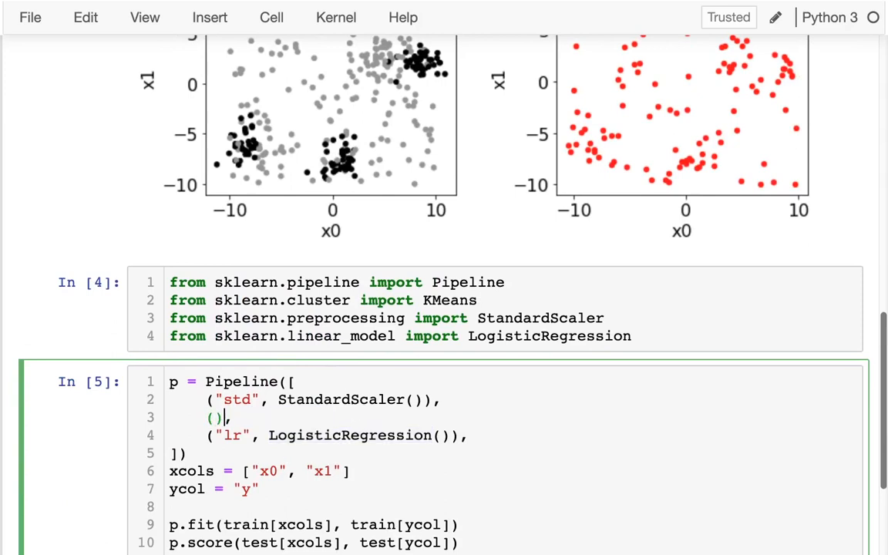
{"action": "type", "text": "\"km\""}
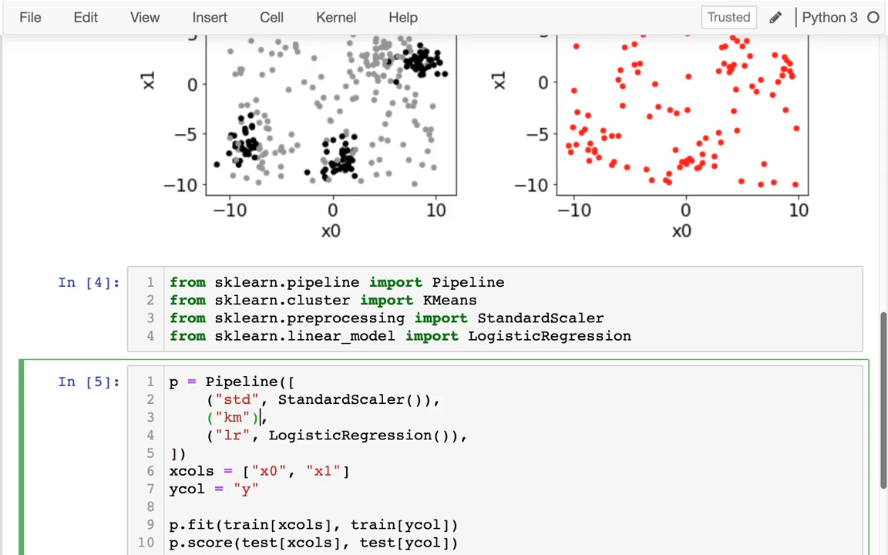
{"action": "type", "text": ", KMeans(),"}
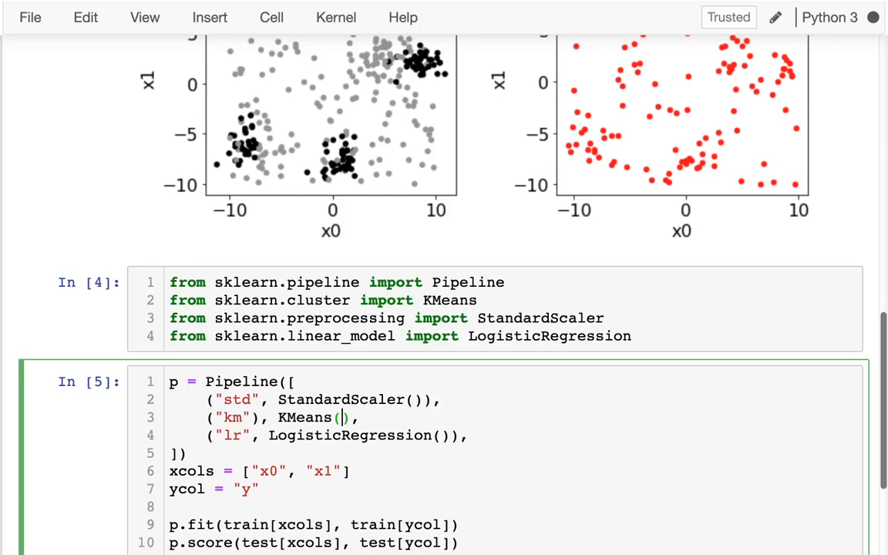
{"action": "type", "text": "n_clusters=3"}
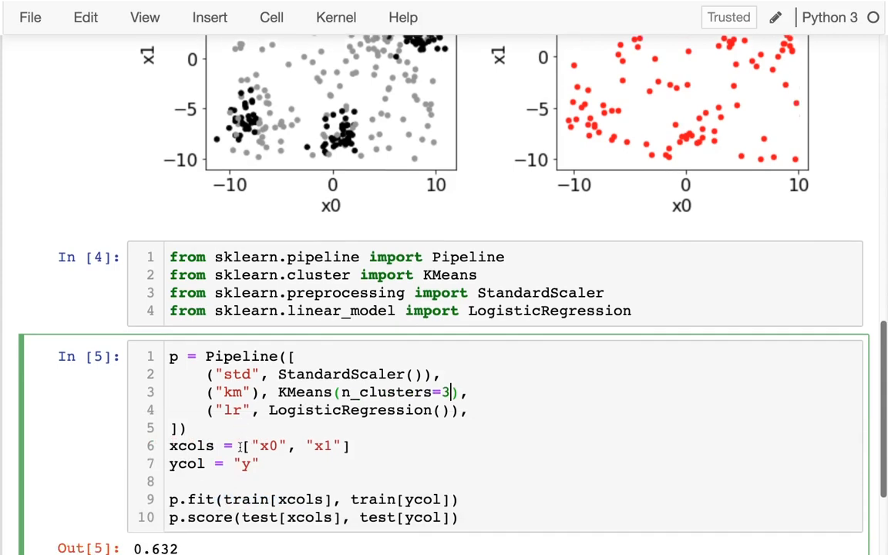
{"action": "scroll", "scroll_direction": "down", "scroll_amount": 3}
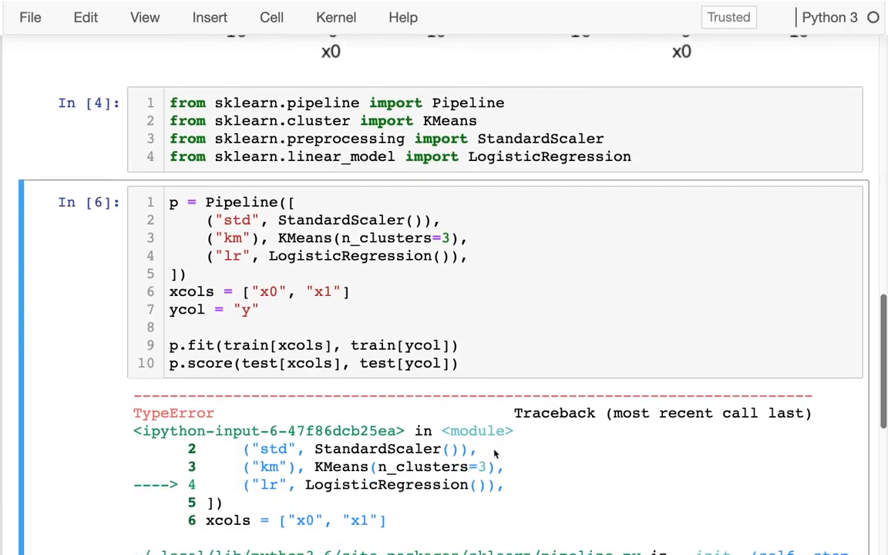
Scroll through the cell to check the fixed km step with 5 clusters scoring 0.672
{"action": "scroll", "scroll_direction": "down", "scroll_amount": 3}
{"action": "type", "text": ")"}
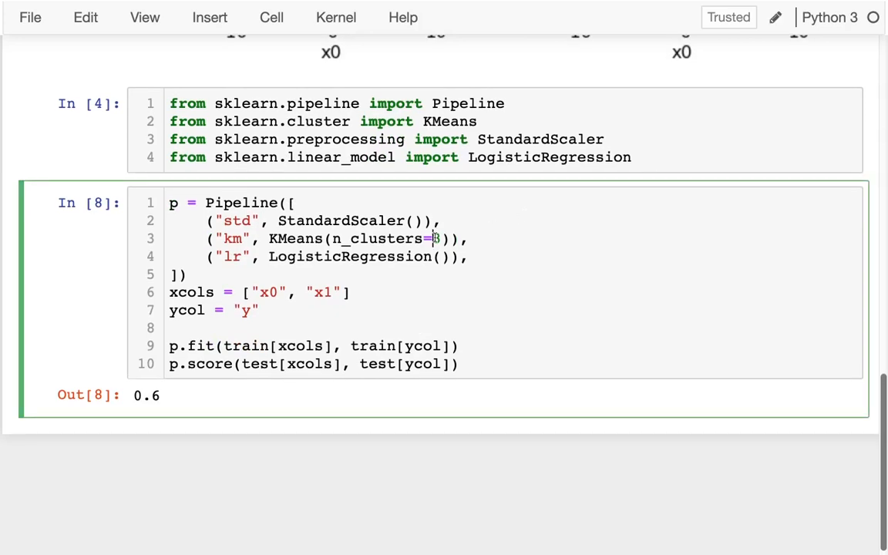
{"action": "scroll", "scroll_direction": "up", "scroll_amount": 3}
{"action": "type", "text": "5"}
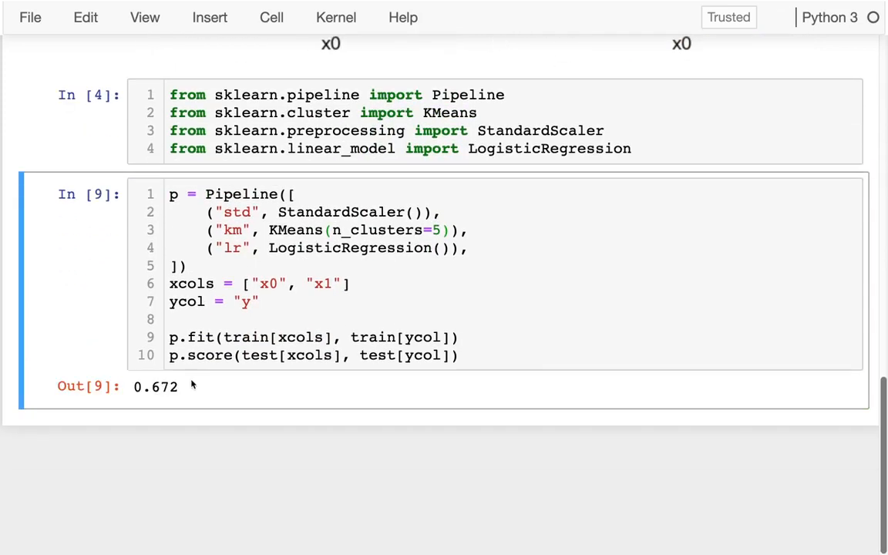
Change n_clusters from 5 to 10, rerun to get a 0.84 score, and save
{"action": "left_click", "coordinate": [438, 229]}
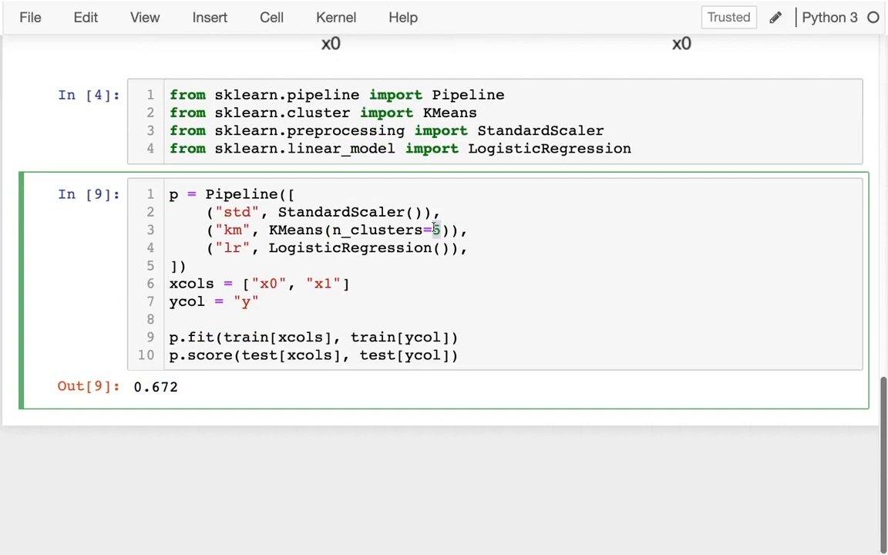
{"action": "key", "text": "shift+enter"}
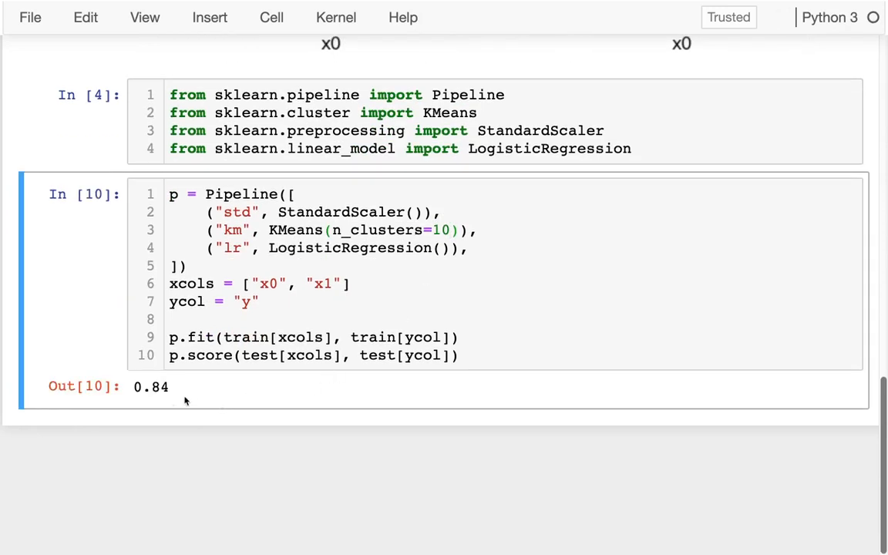
{"action": "double_click", "coordinate": [151, 387]}
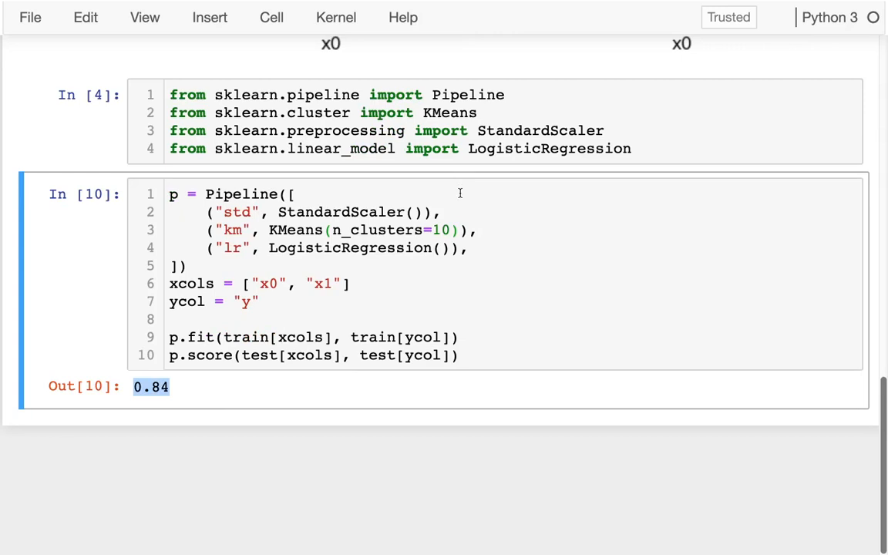
{"action": "left_click", "coordinate": [442, 230]}
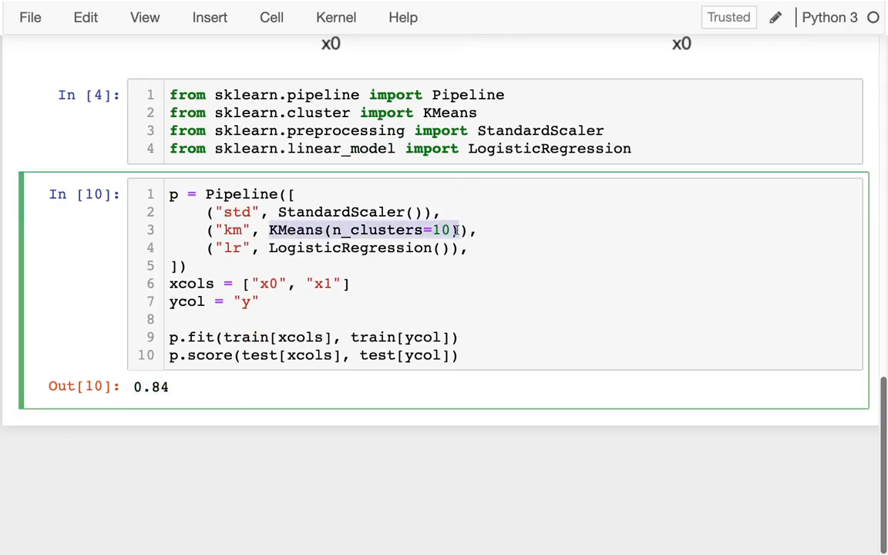
{"action": "key", "text": "ctrl+s"}
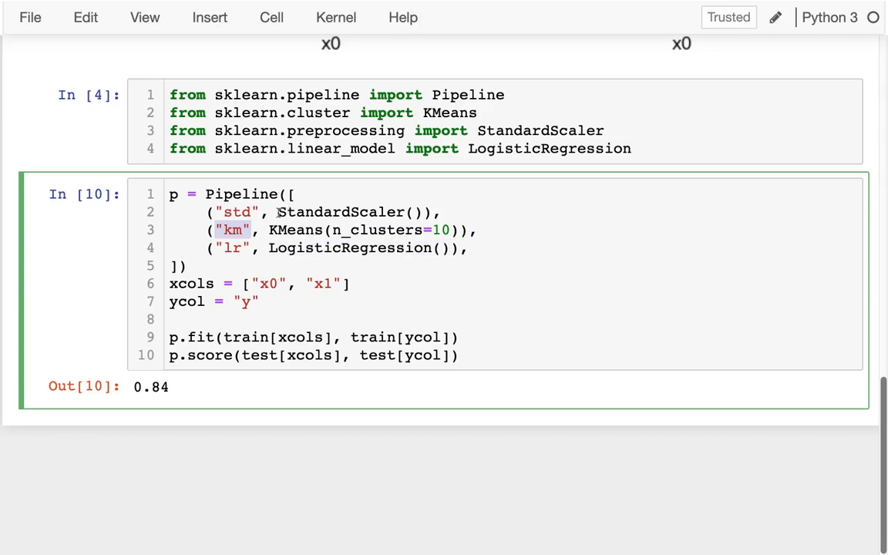
Append the comment '# alt: polynomials' to the end of the km KMeans line
{"action": "left_click", "coordinate": [462, 230]}
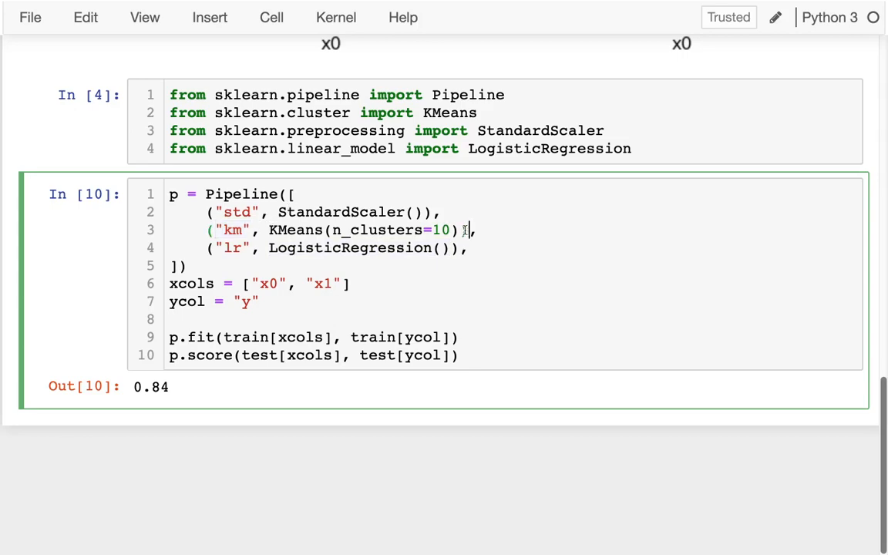
{"action": "scroll", "scroll_direction": "up", "scroll_amount": 3}
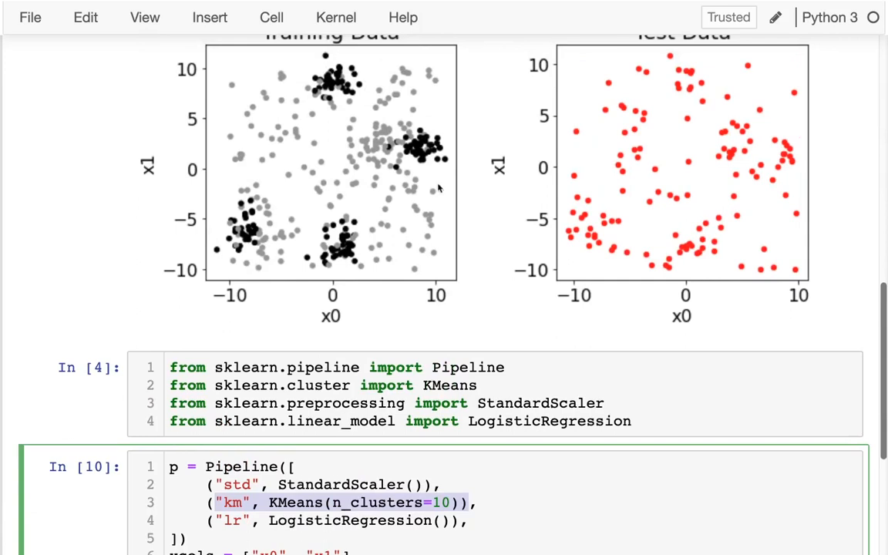
{"action": "mouse_move", "coordinate": [328, 85]}
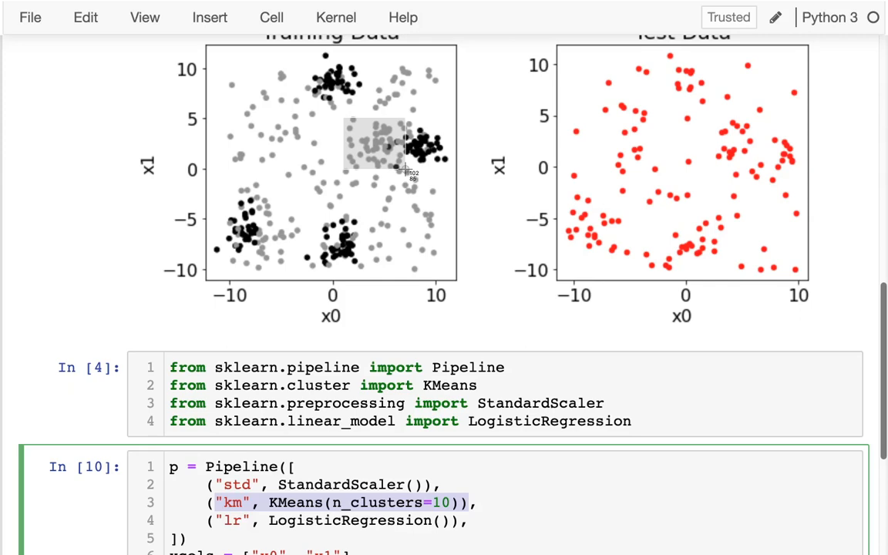
{"action": "scroll", "scroll_direction": "down", "scroll_amount": 3}
{"action": "type", "text": " #"}
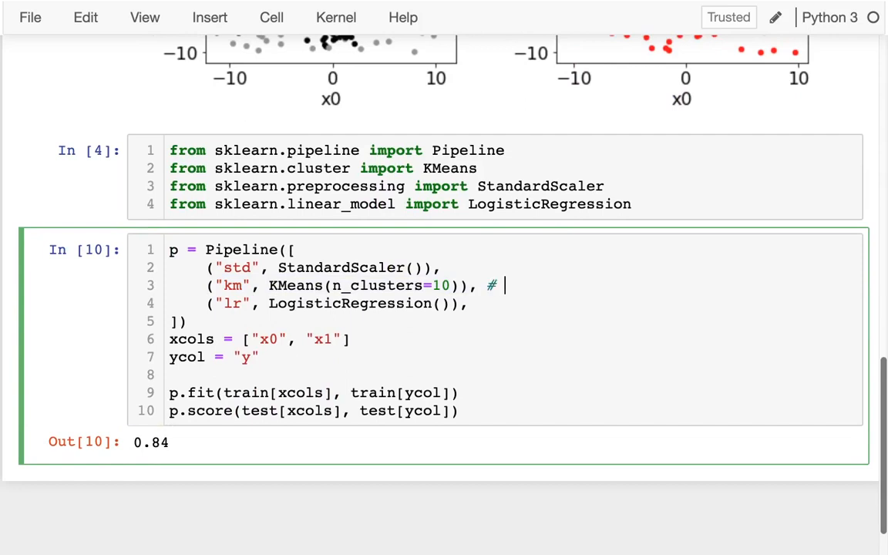
{"action": "type", "text": "alt:"}
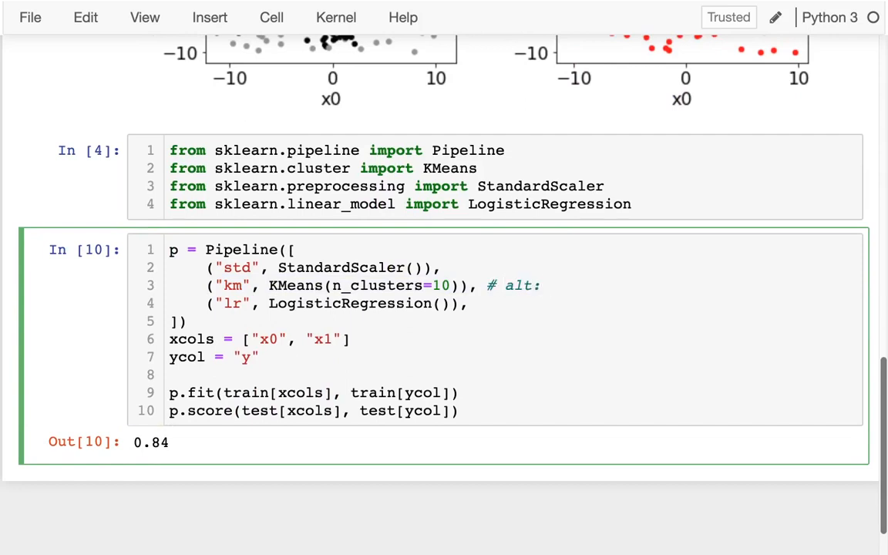
{"action": "type", "text": "polynomials"}
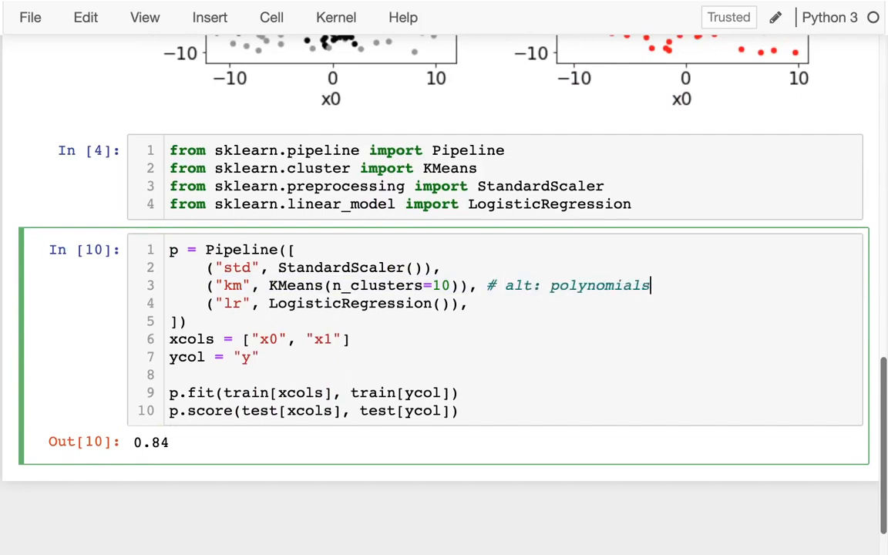